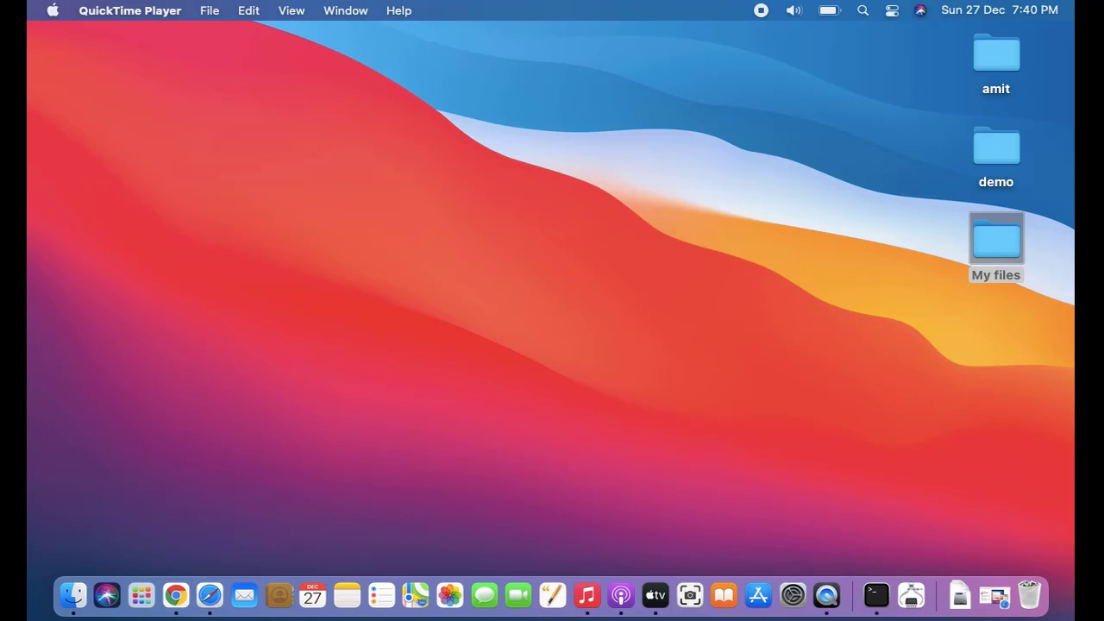
pyautogui.moveTo(963, 257)
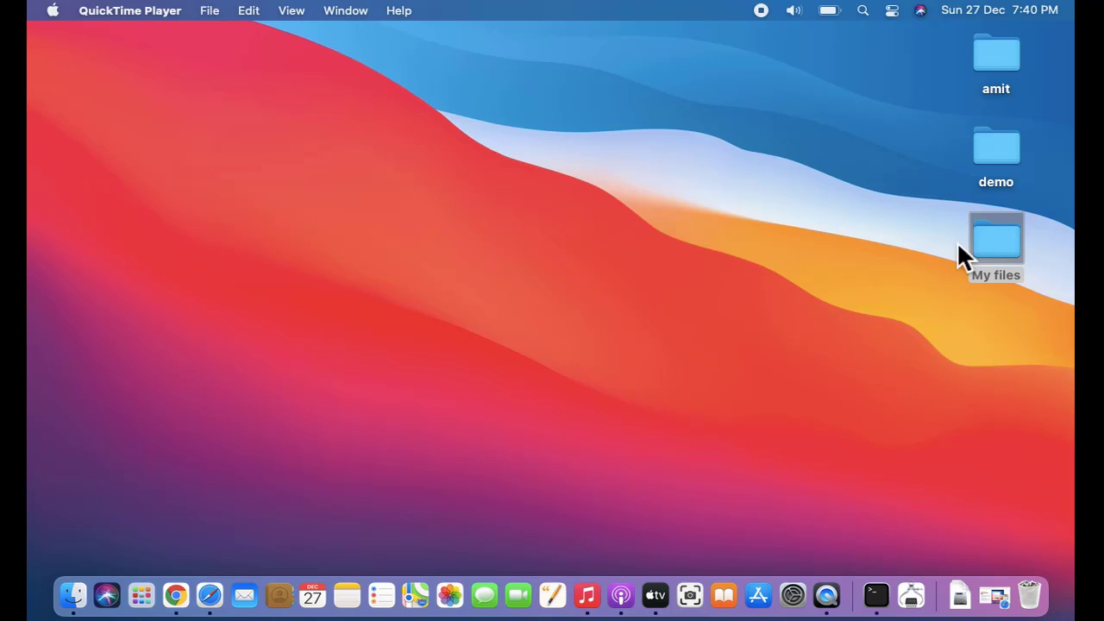
pyautogui.moveTo(78, 17)
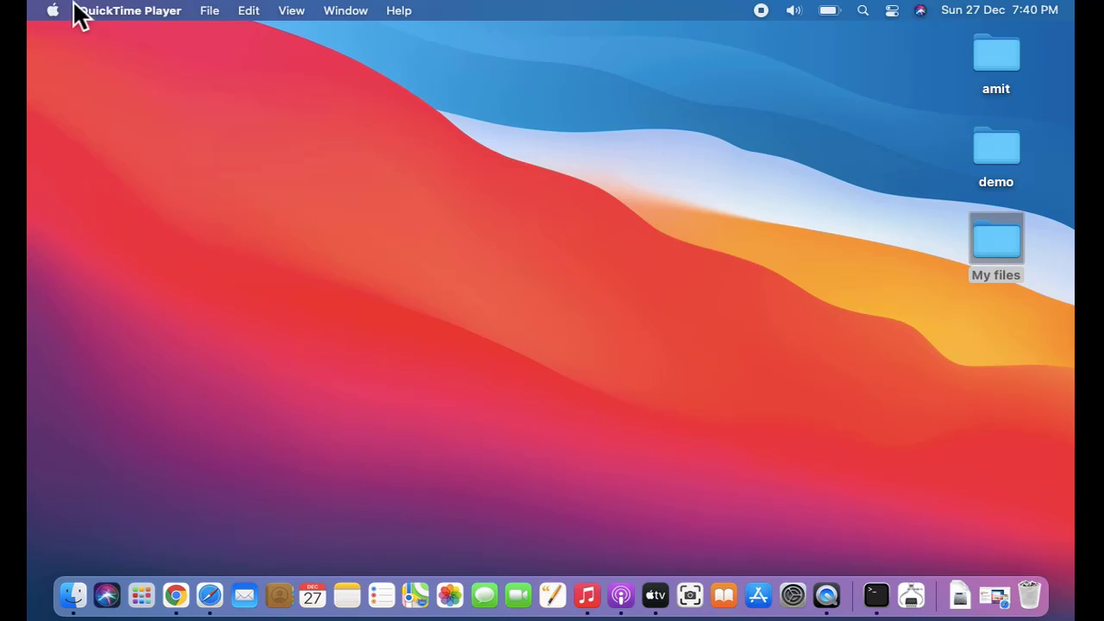
# - Launch System Preferences from the Apple menu to show the settings overview
pyautogui.click(51, 10)
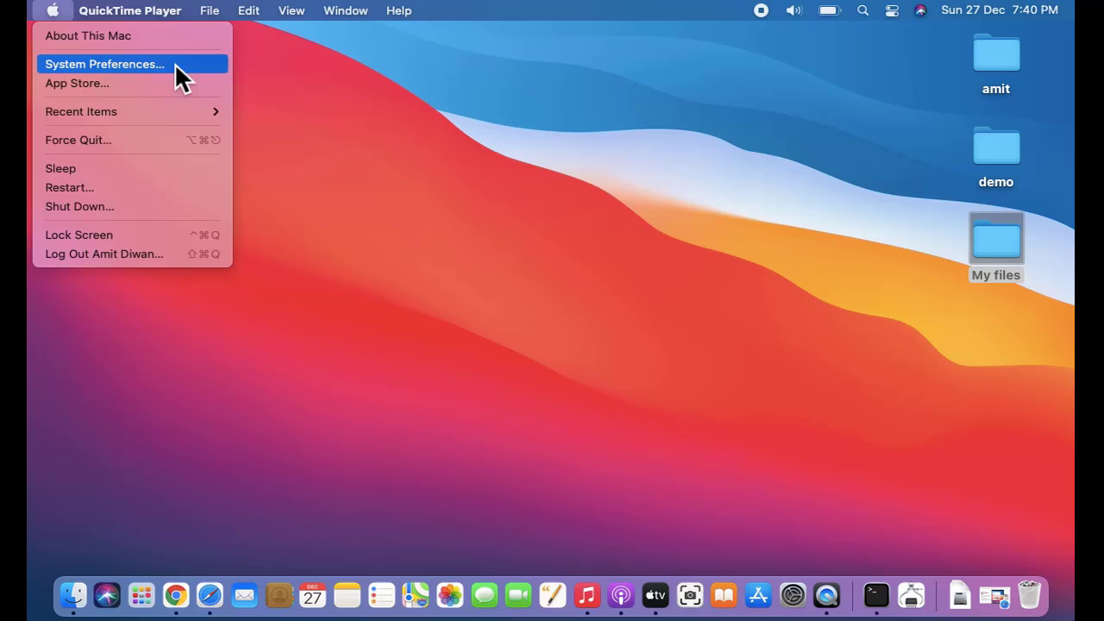
pyautogui.click(103, 64)
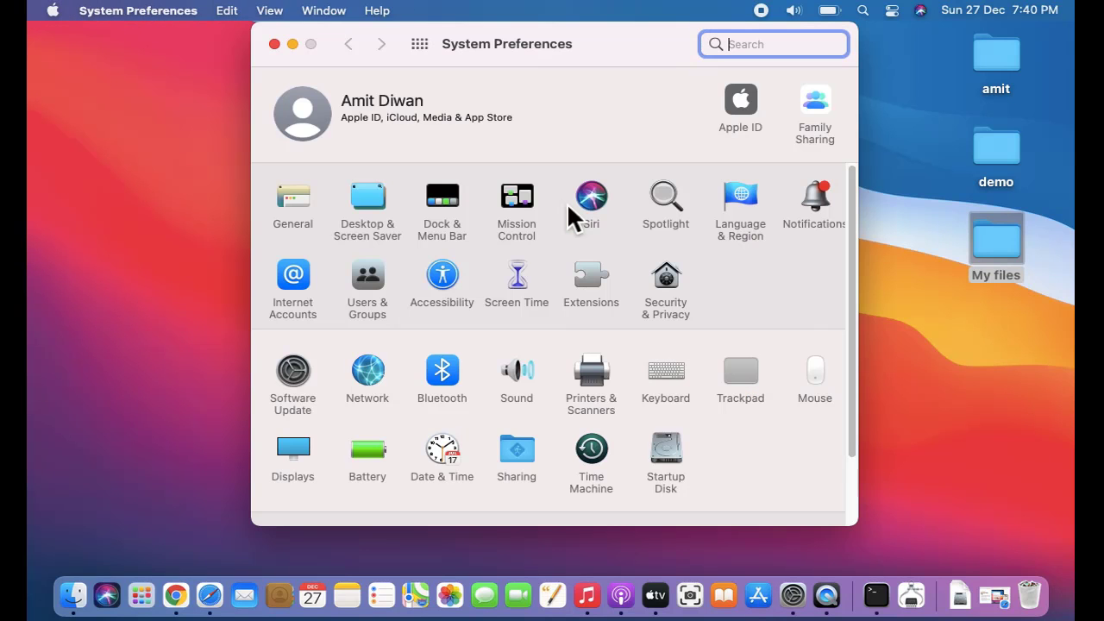
pyautogui.moveTo(731, 325)
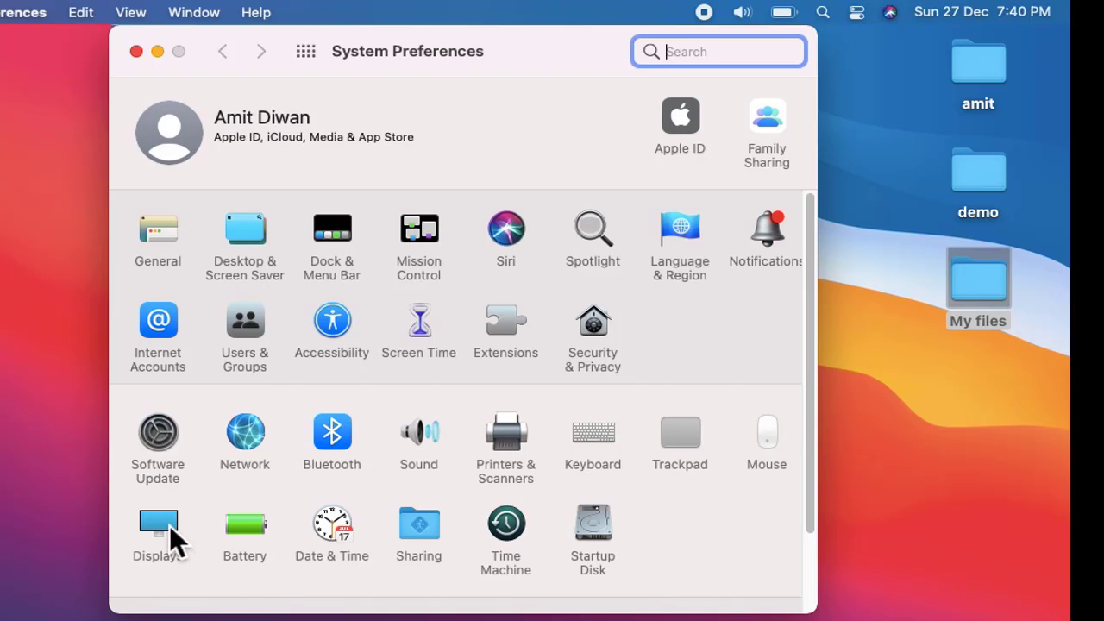
# - Show the Built-in Display pane with its scaled resolution choices and brightness
pyautogui.click(158, 526)
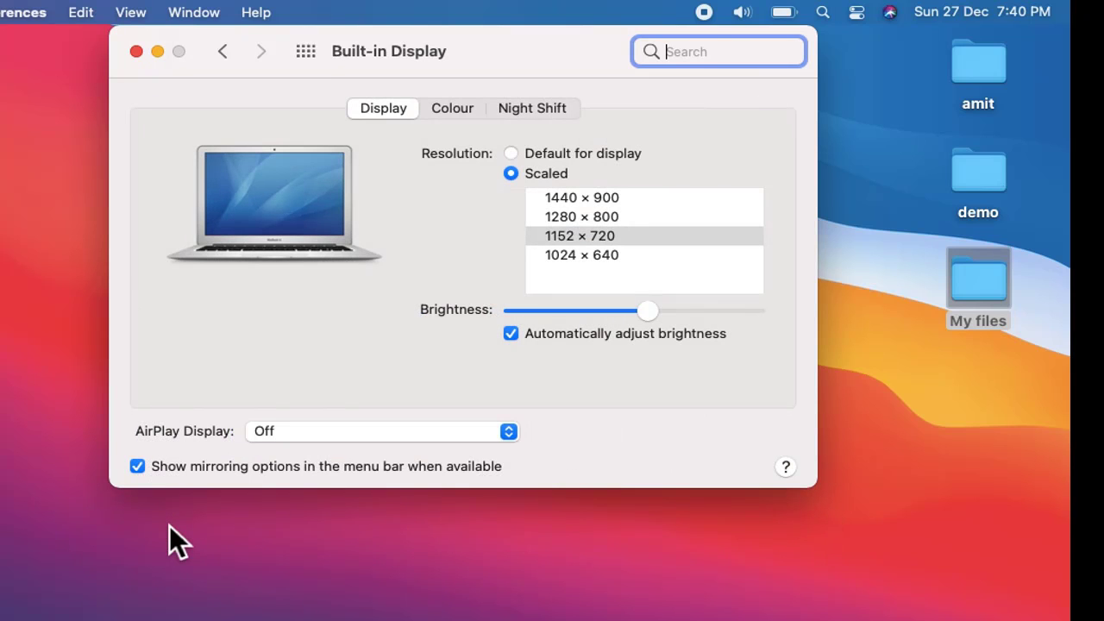
pyautogui.moveTo(504, 214)
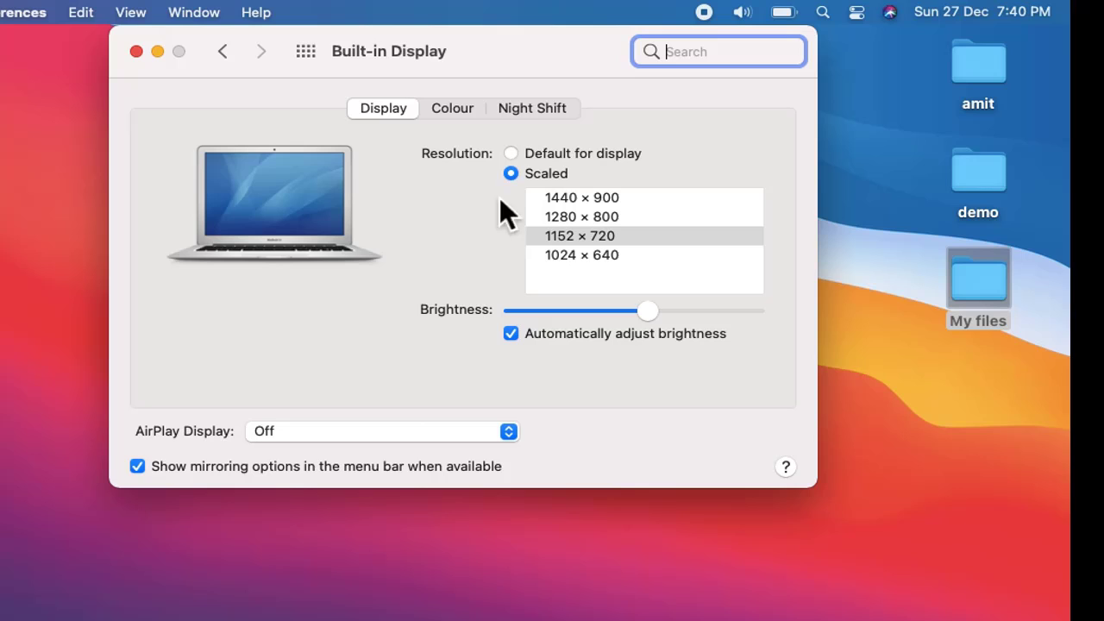
pyautogui.moveTo(519, 102)
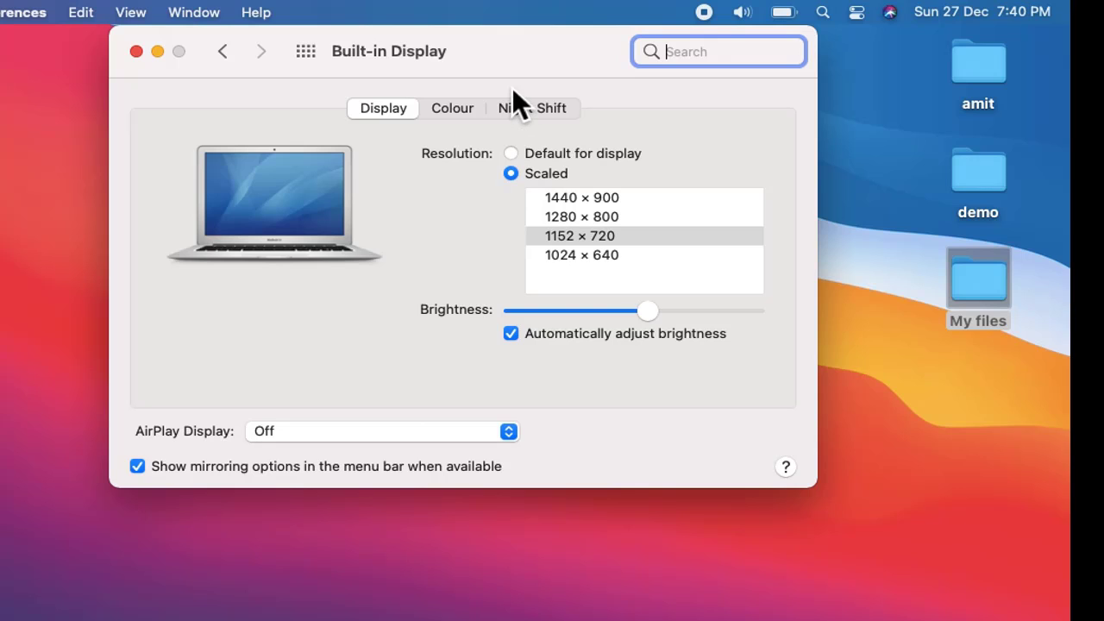
pyautogui.moveTo(630, 250)
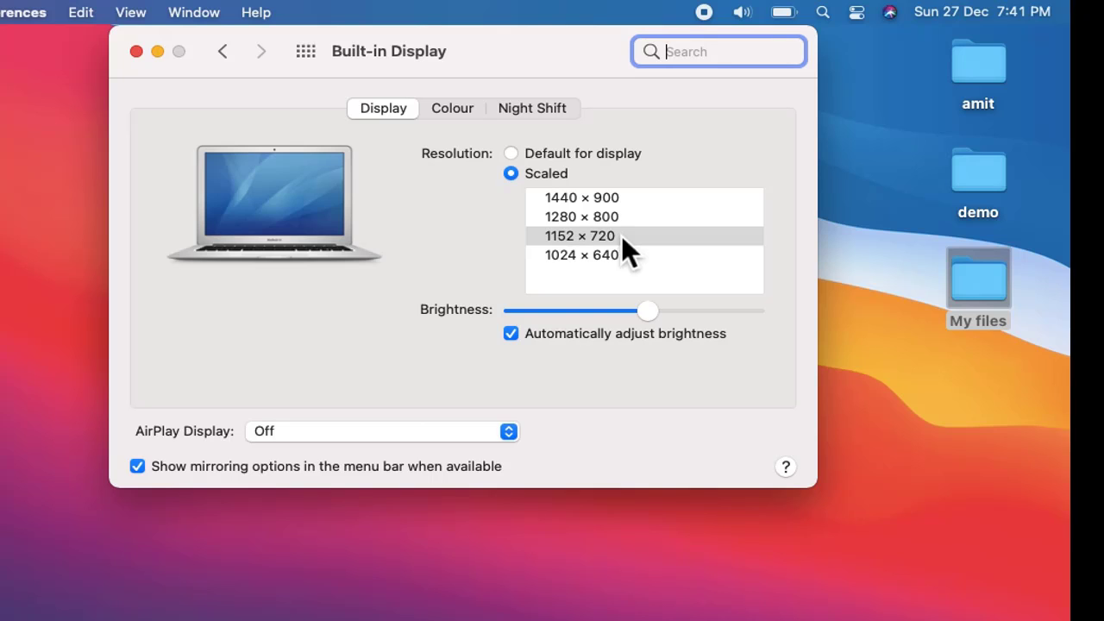
pyautogui.moveTo(641, 233)
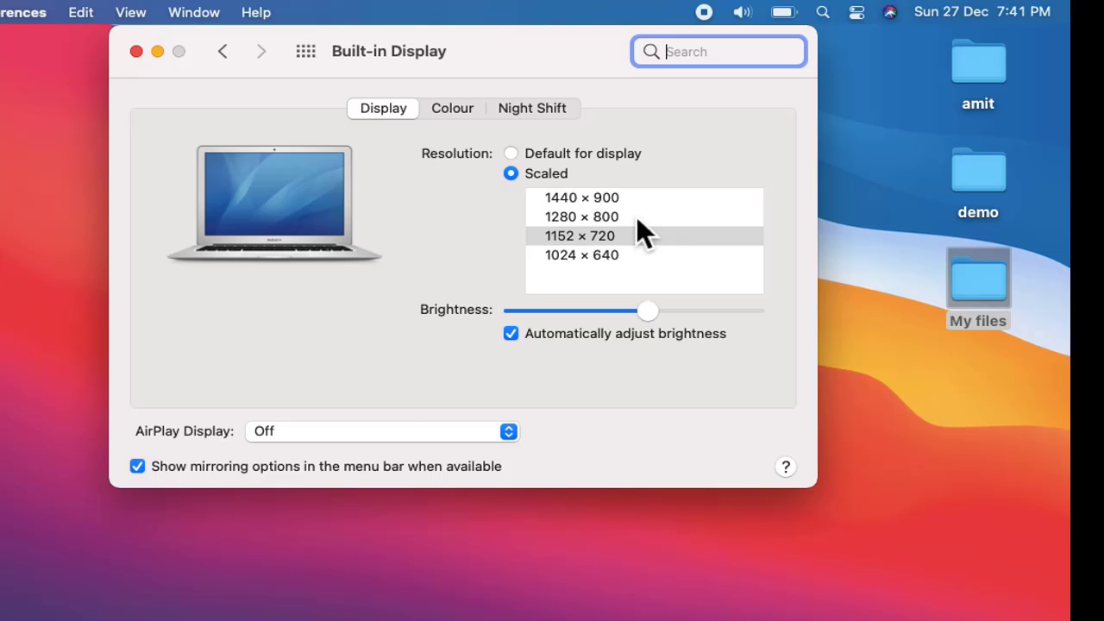
pyautogui.moveTo(655, 210)
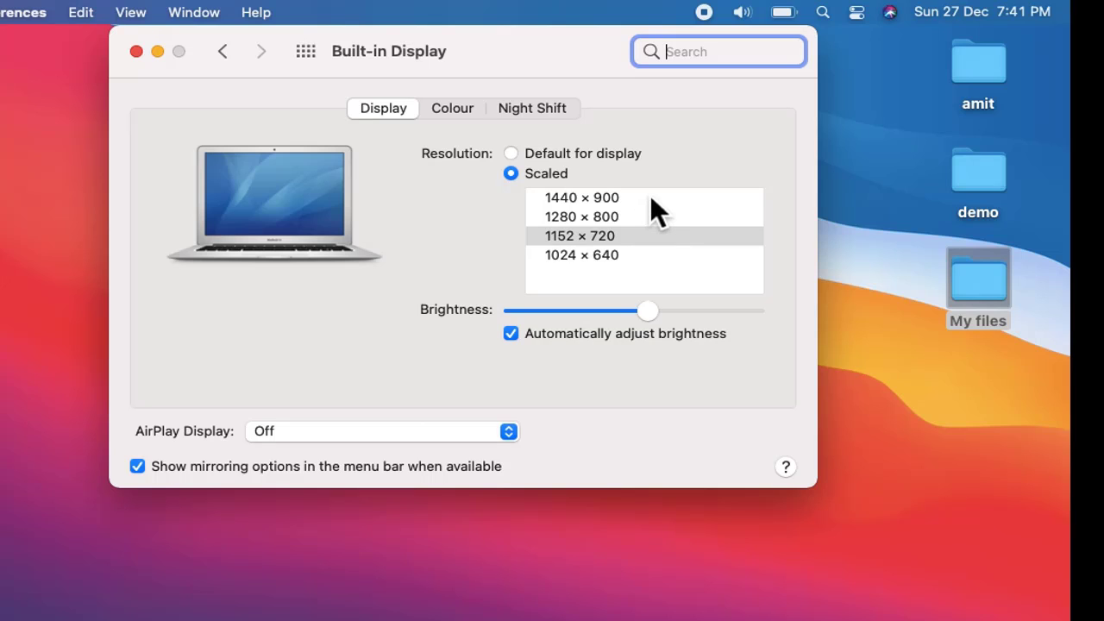